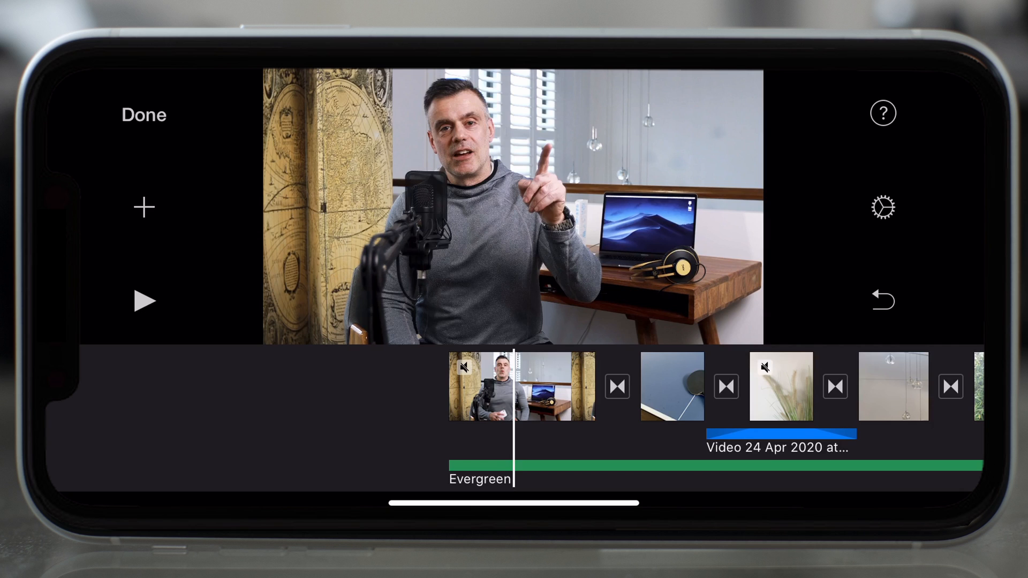
Choose a green SUBSCRIBE clip from Recently Added and show its Add as… options.
{"action": "left_click", "coordinate": [142, 207]}
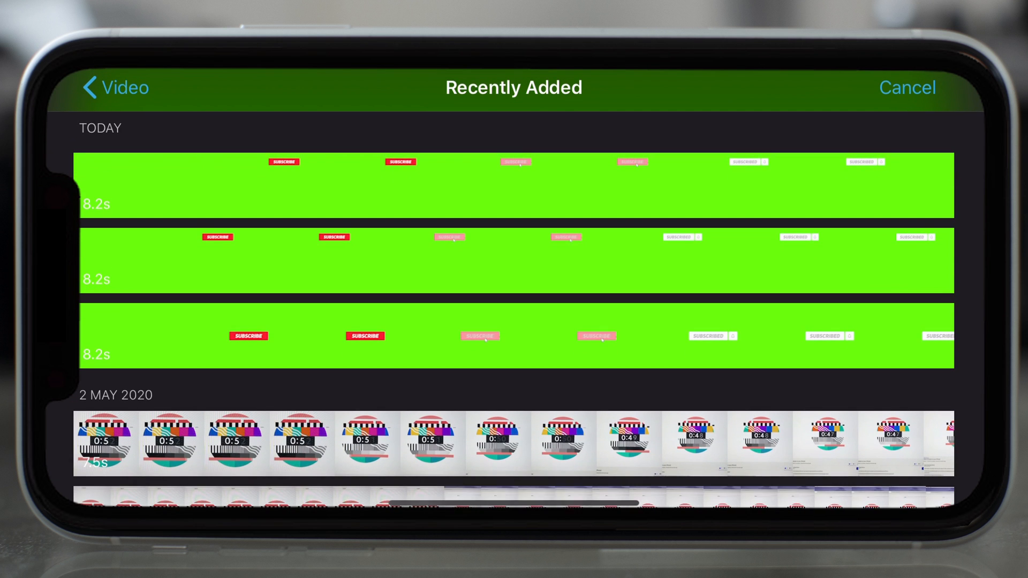
{"action": "scroll", "scroll_direction": "down", "scroll_amount": 3}
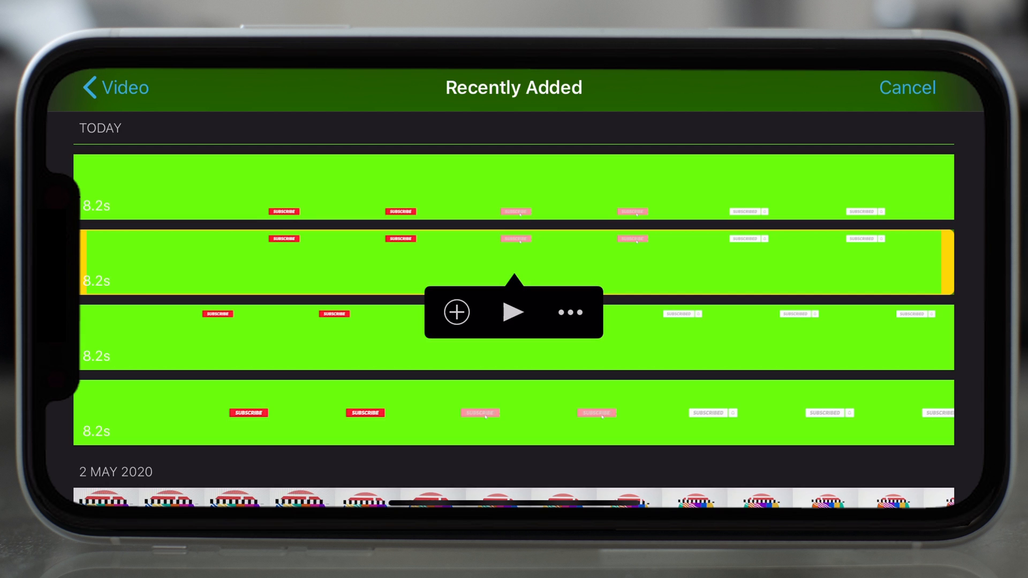
{"action": "left_click", "coordinate": [457, 311]}
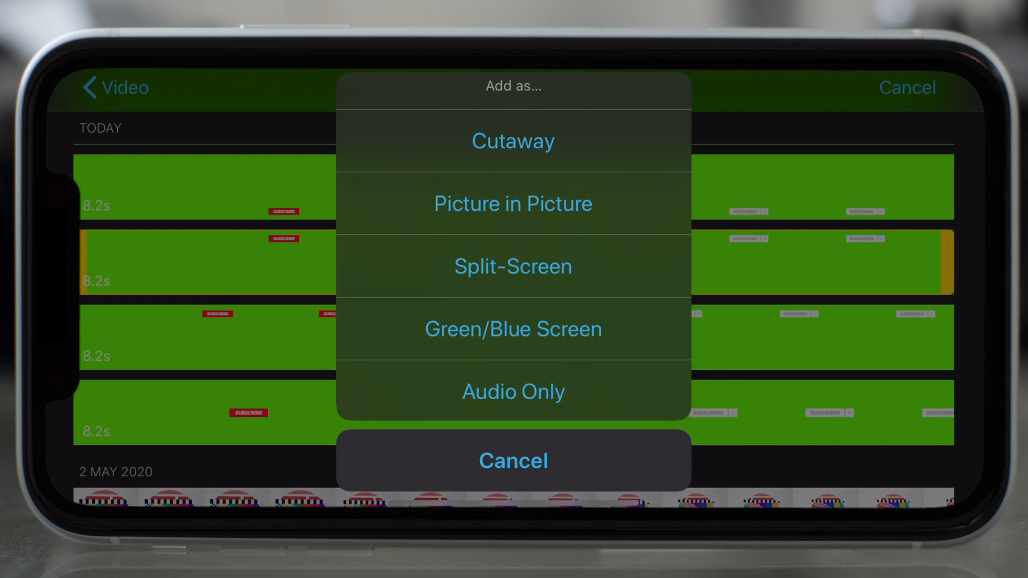
Add the clip as a Green/Blue Screen overlay on the marble clip, then pick another SUBSCRIBE clip.
{"action": "left_click", "coordinate": [513, 329]}
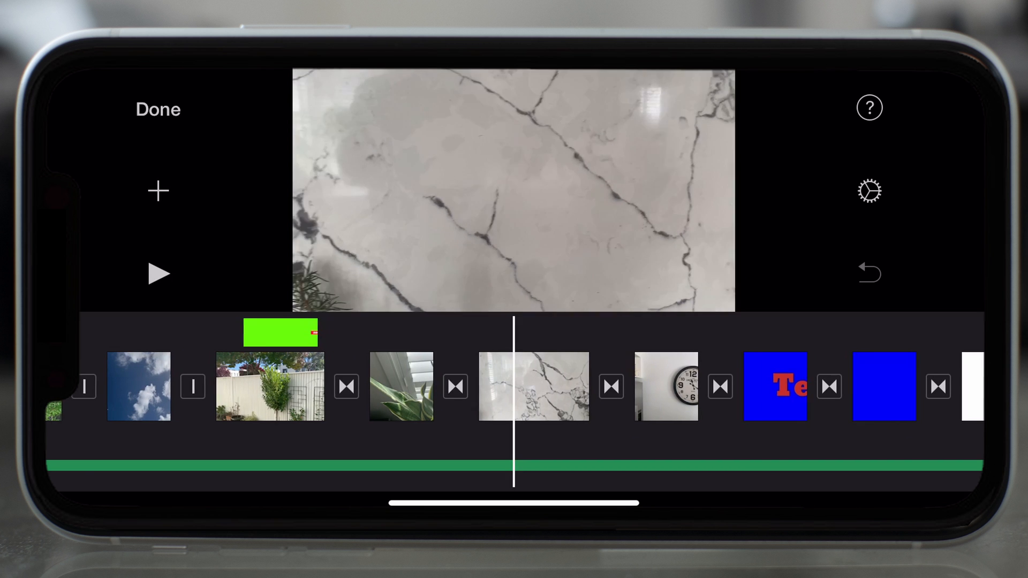
{"action": "left_click", "coordinate": [532, 387]}
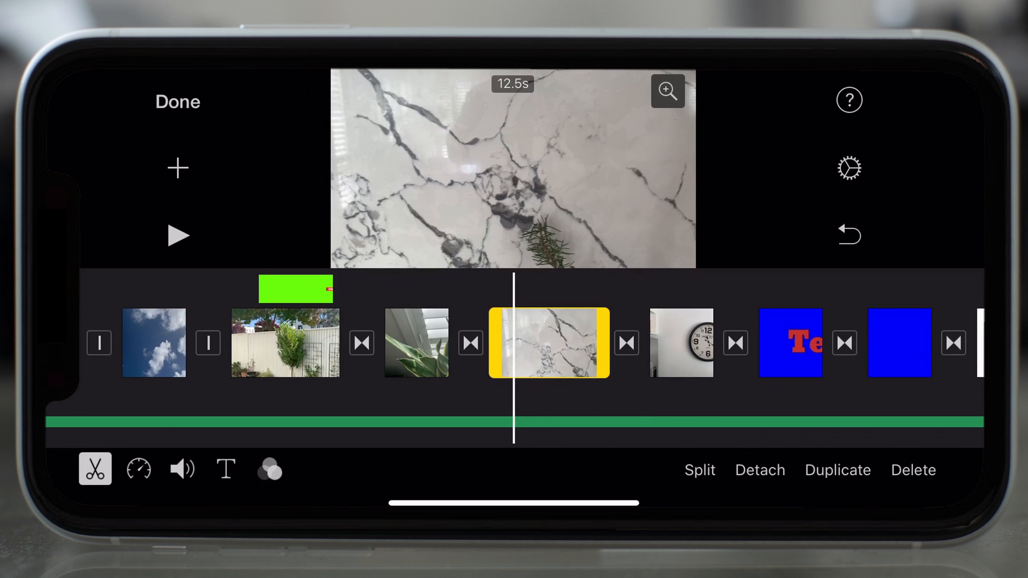
{"action": "left_click", "coordinate": [176, 168]}
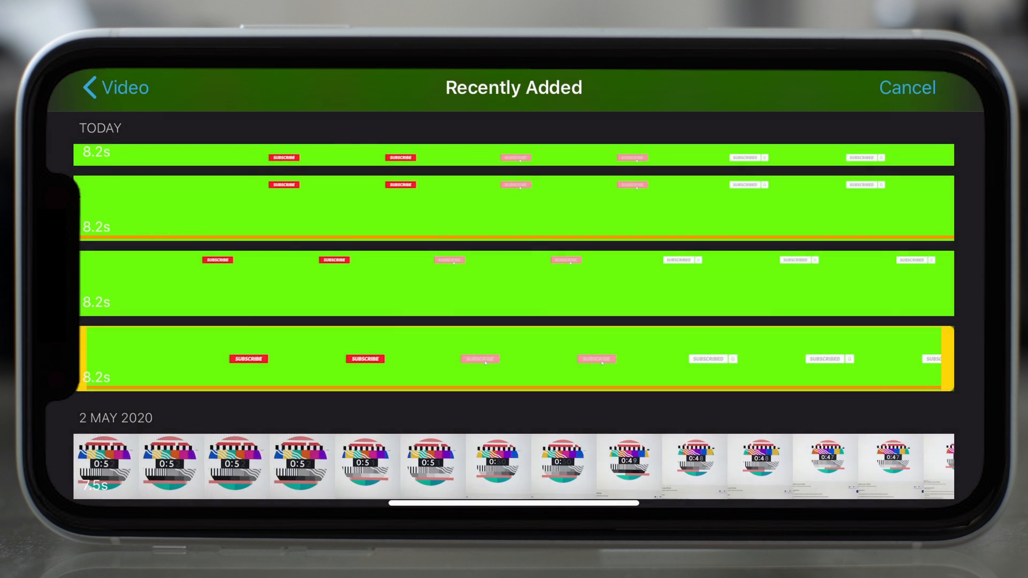
{"action": "left_click", "coordinate": [906, 87]}
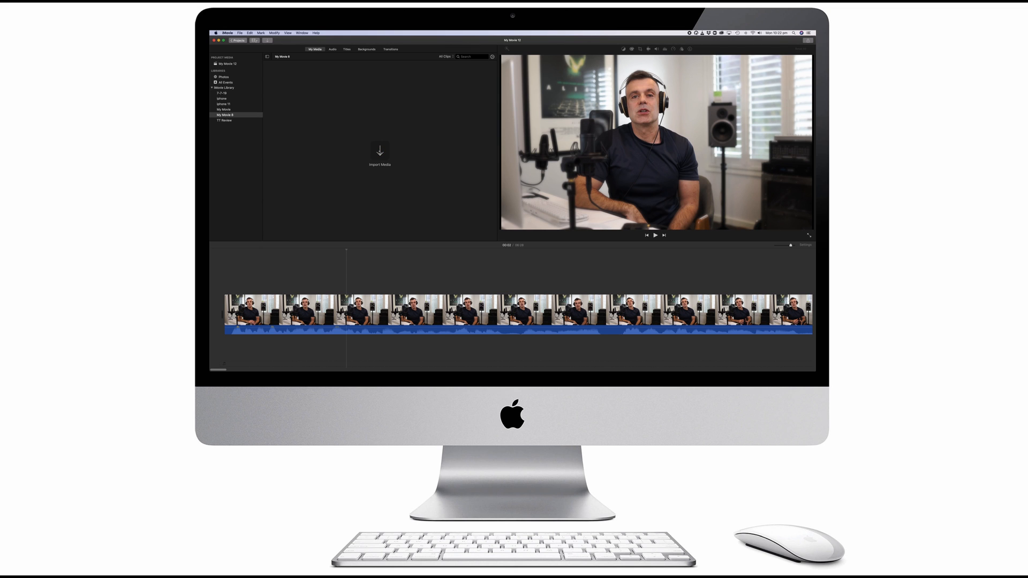
Import all six subscribe .mp4 files into the My Movie 8 event.
{"action": "left_click", "coordinate": [379, 151]}
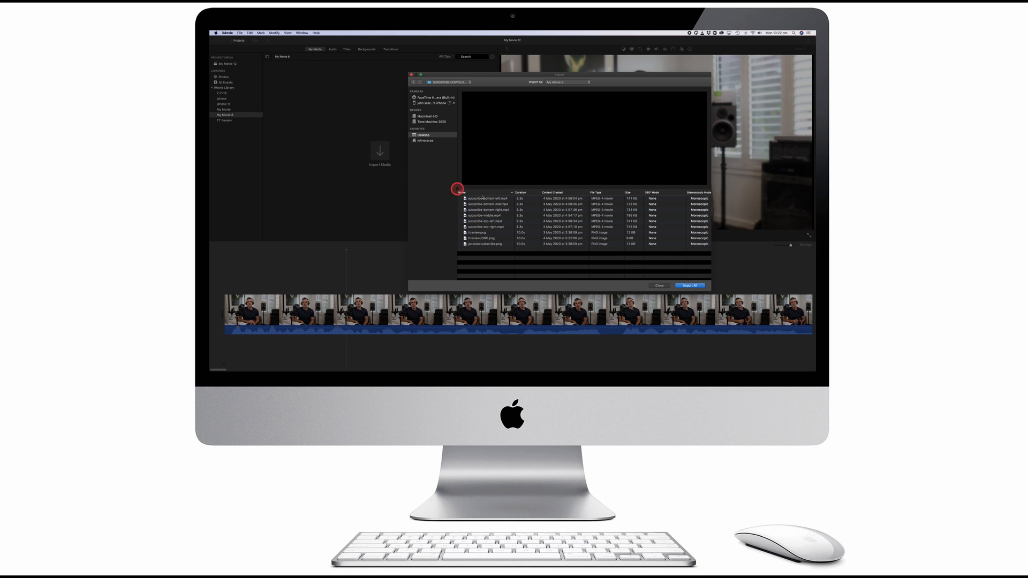
{"action": "left_click", "coordinate": [658, 285]}
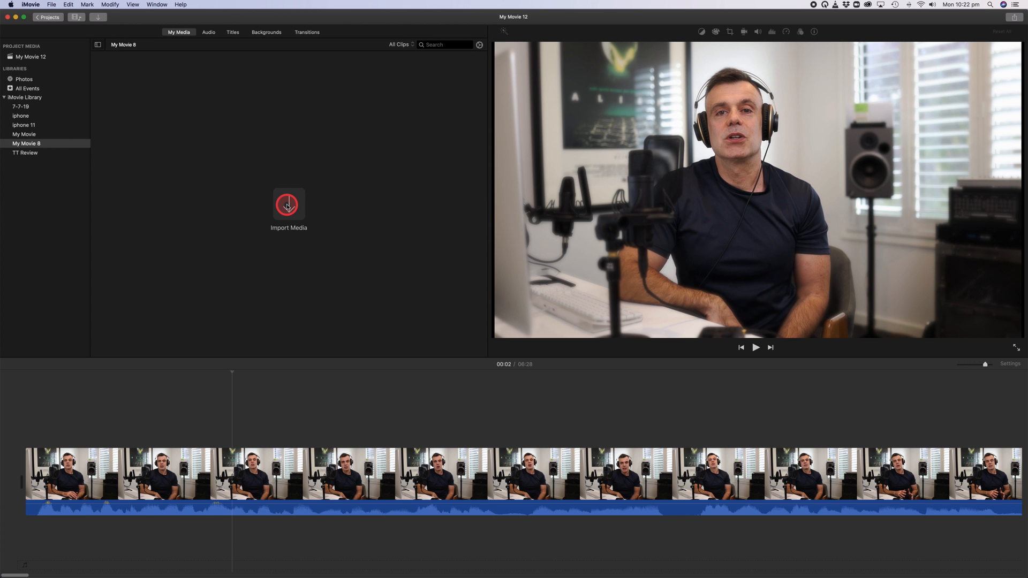
{"action": "left_click", "coordinate": [288, 206]}
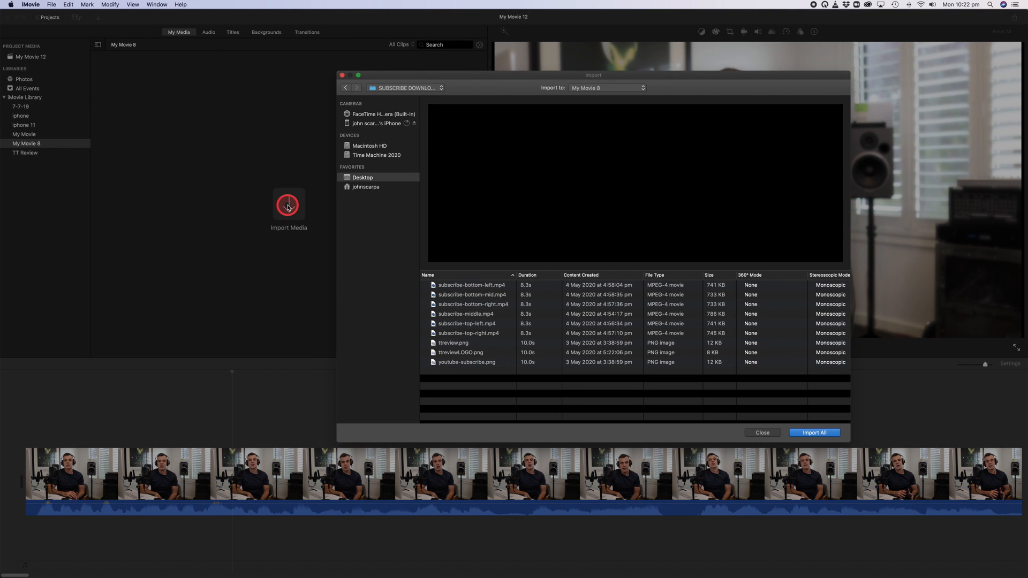
{"action": "left_click", "coordinate": [471, 285]}
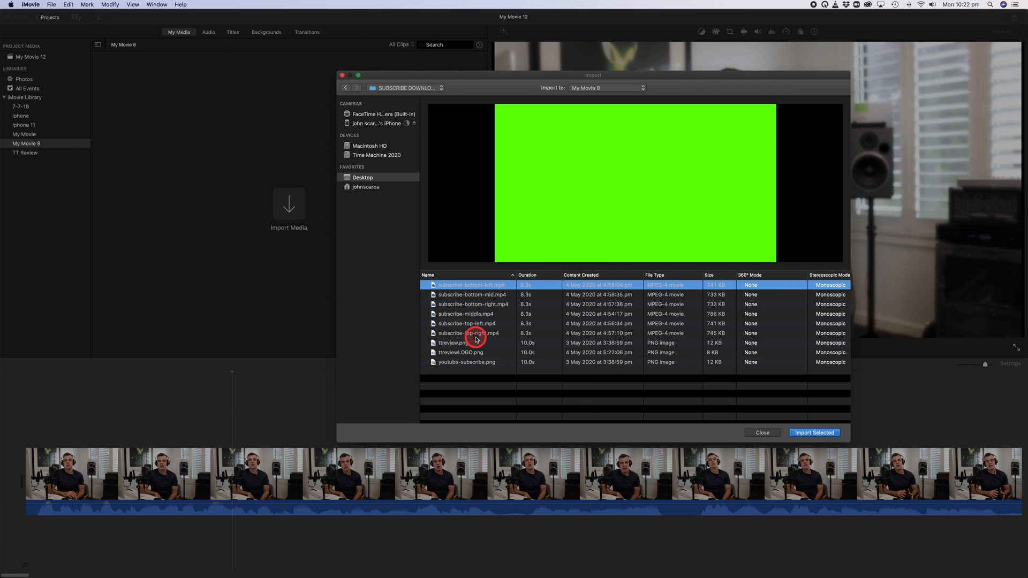
{"action": "left_click", "coordinate": [814, 433]}
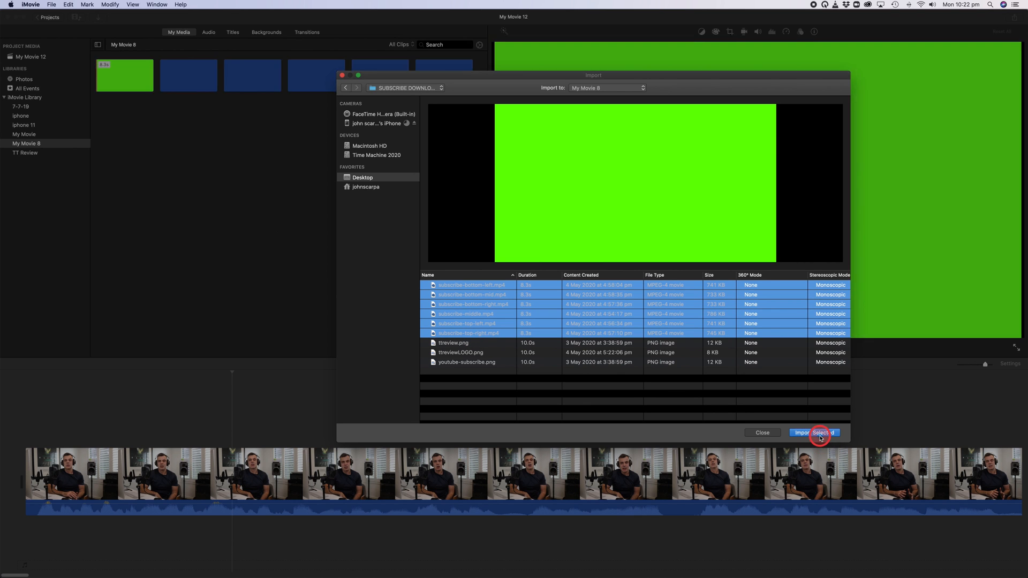
{"action": "left_click", "coordinate": [816, 432]}
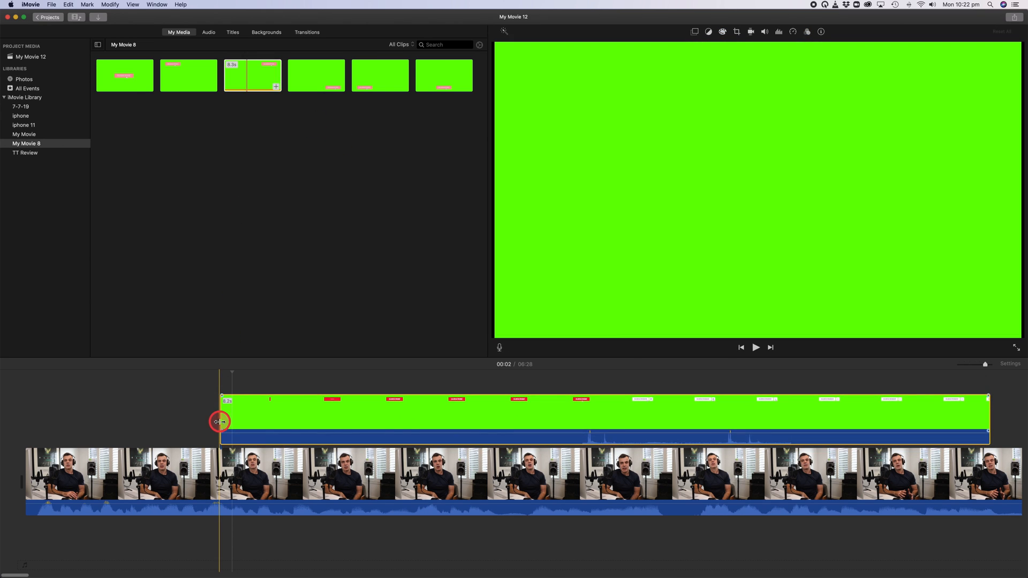
Make the overlaid SUBSCRIBE clip a Green/Blue Screen overlay on the main video.
{"action": "left_click", "coordinate": [338, 101]}
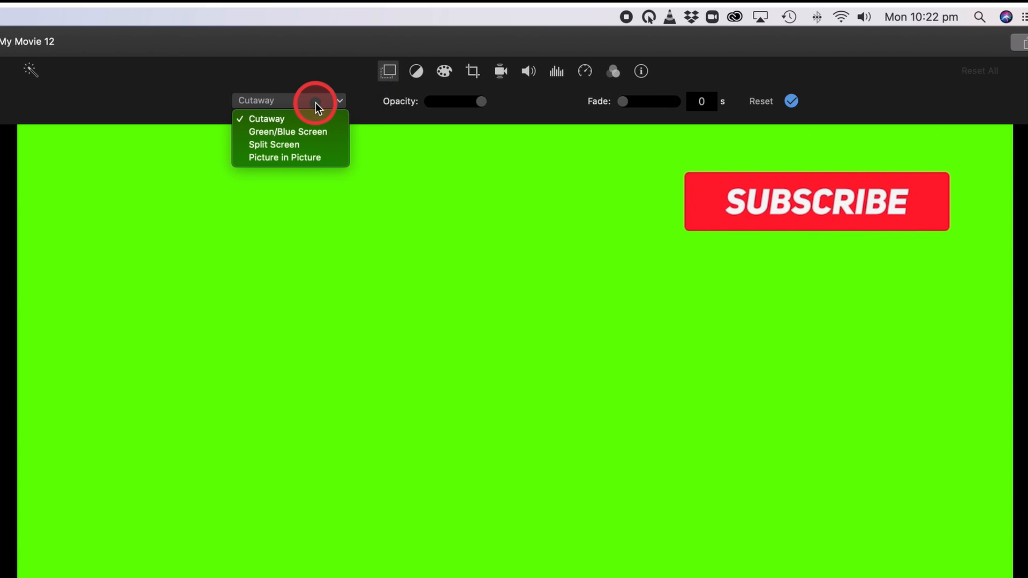
{"action": "left_click", "coordinate": [287, 130]}
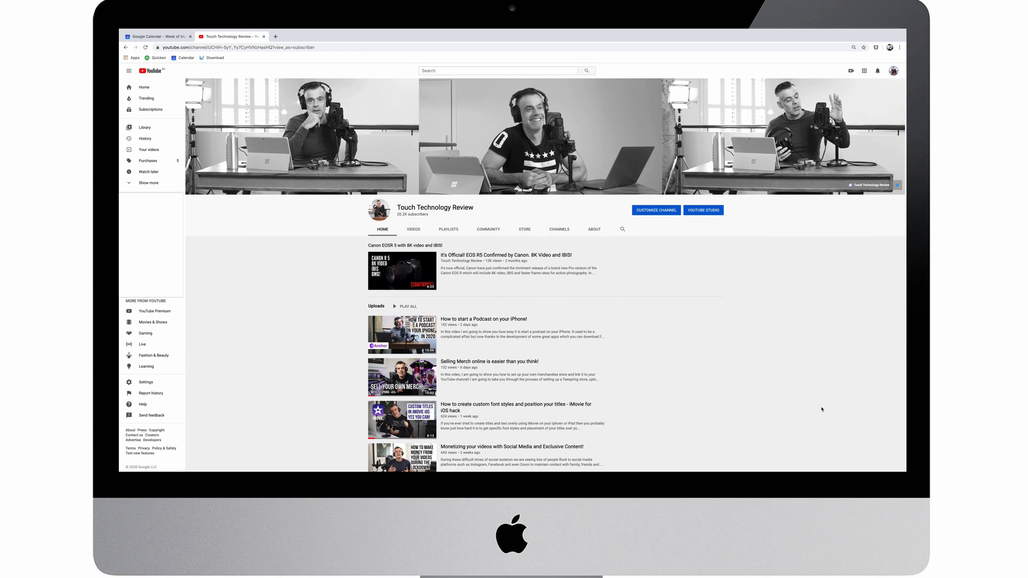
{"action": "mouse_move", "coordinate": [793, 312]}
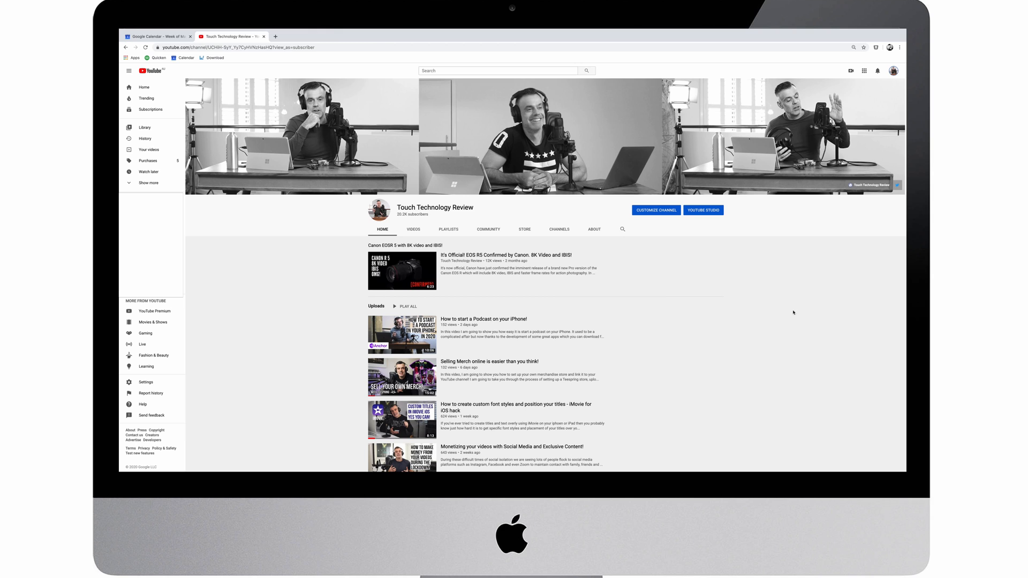
{"action": "mouse_move", "coordinate": [703, 210]}
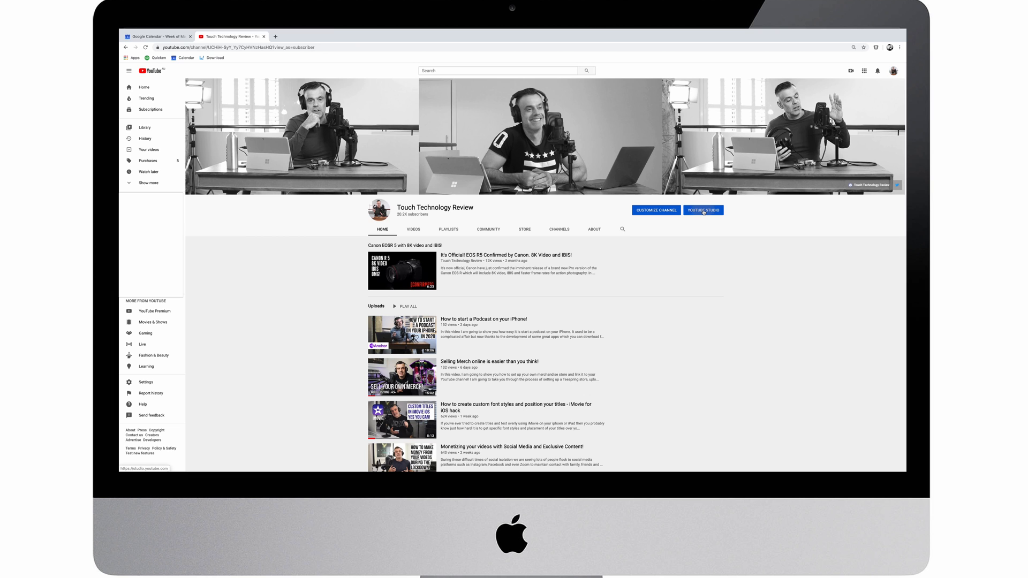
Go from the channel page to the YouTube Studio dashboard.
{"action": "left_click", "coordinate": [703, 210]}
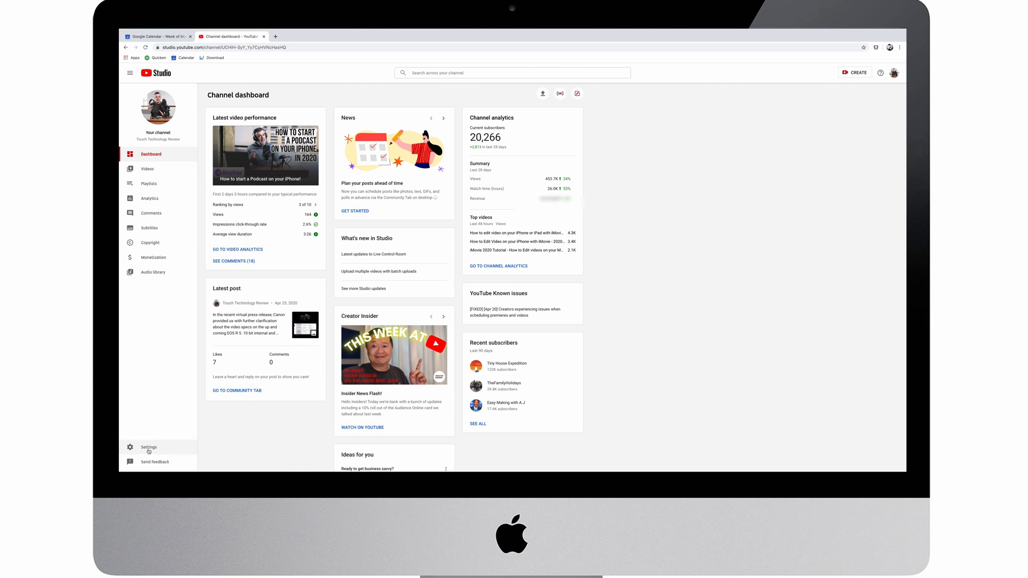
Show Settings > Channel > Branding with the SUBSCRIBE watermark starting at 0:05.
{"action": "left_click", "coordinate": [148, 448]}
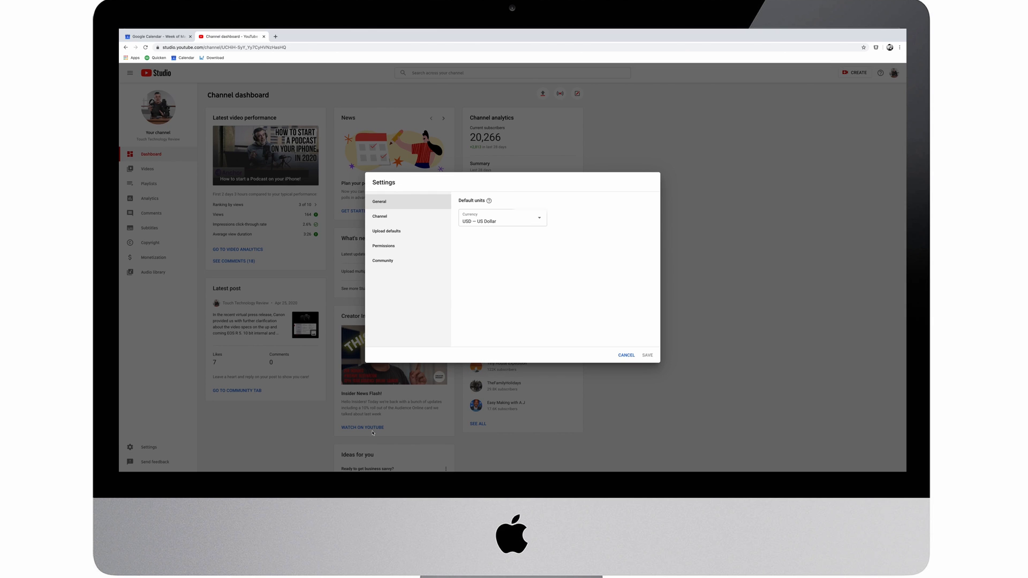
{"action": "left_click", "coordinate": [379, 216]}
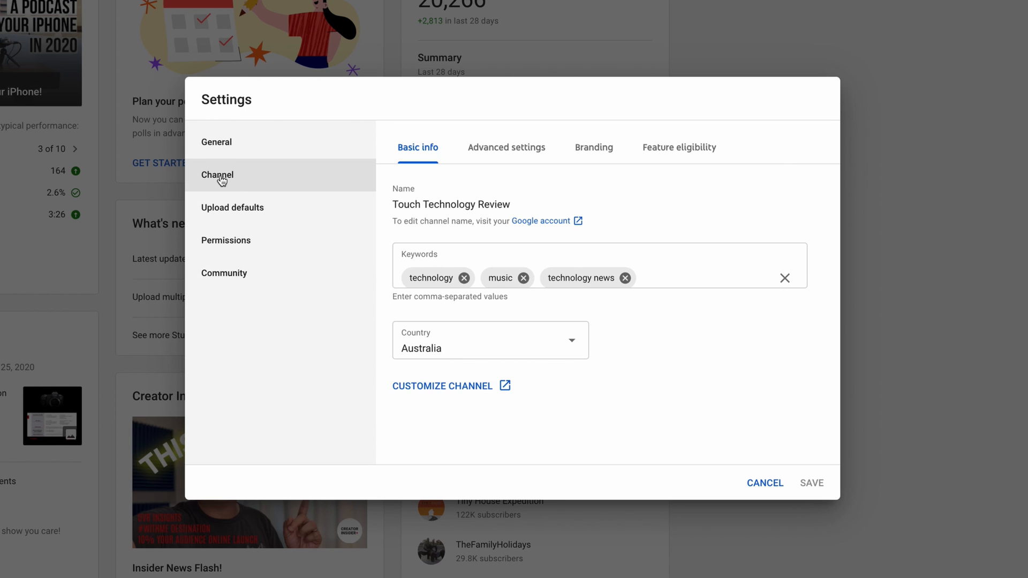
{"action": "left_click", "coordinate": [594, 146]}
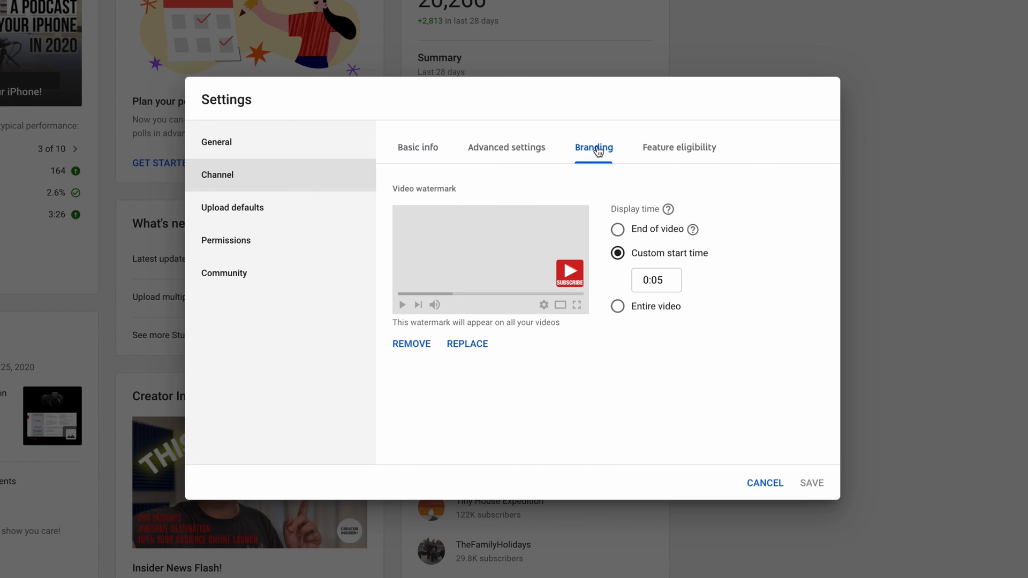
{"action": "mouse_move", "coordinate": [420, 347]}
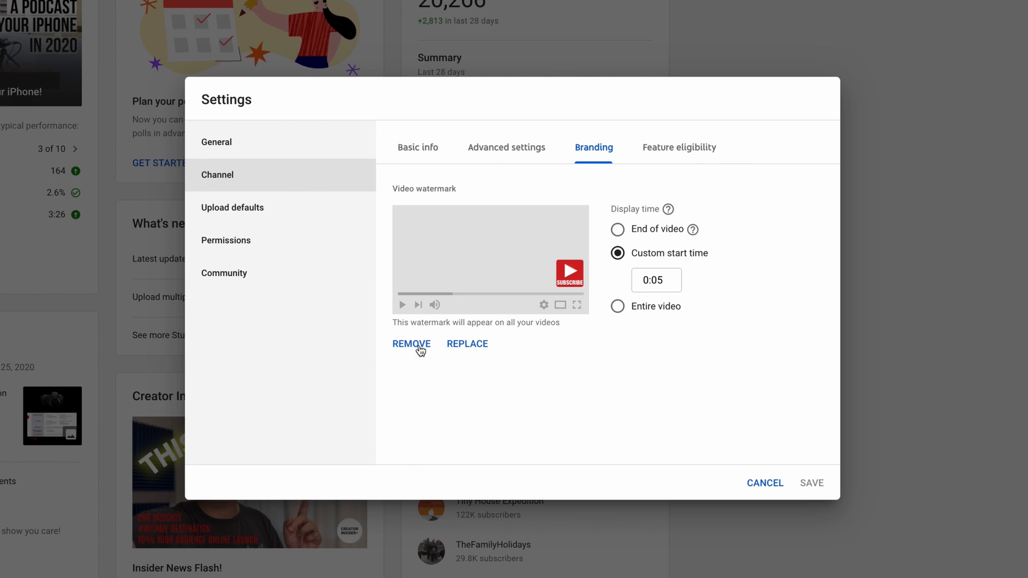
{"action": "mouse_move", "coordinate": [572, 279]}
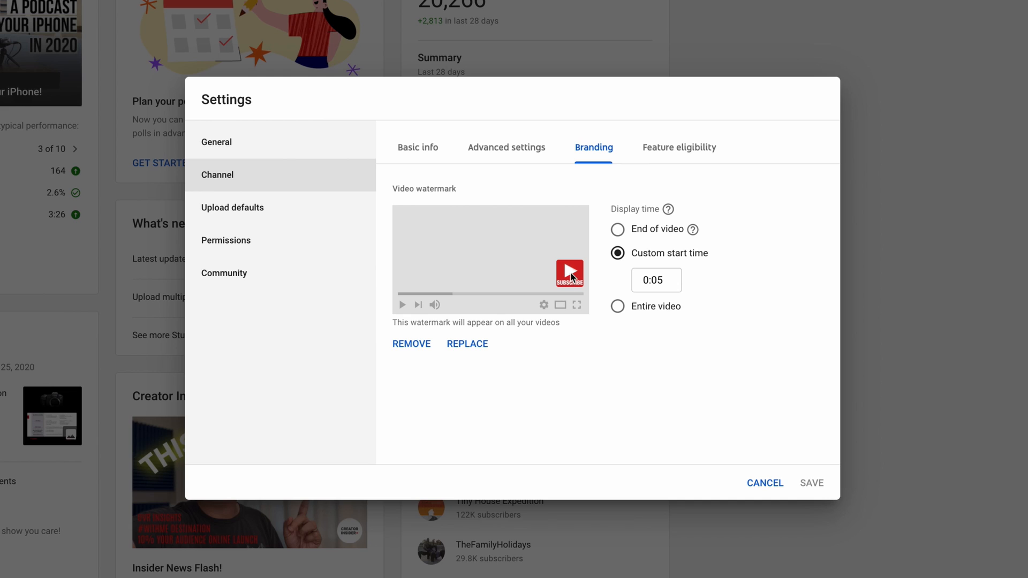
{"action": "mouse_move", "coordinate": [469, 346]}
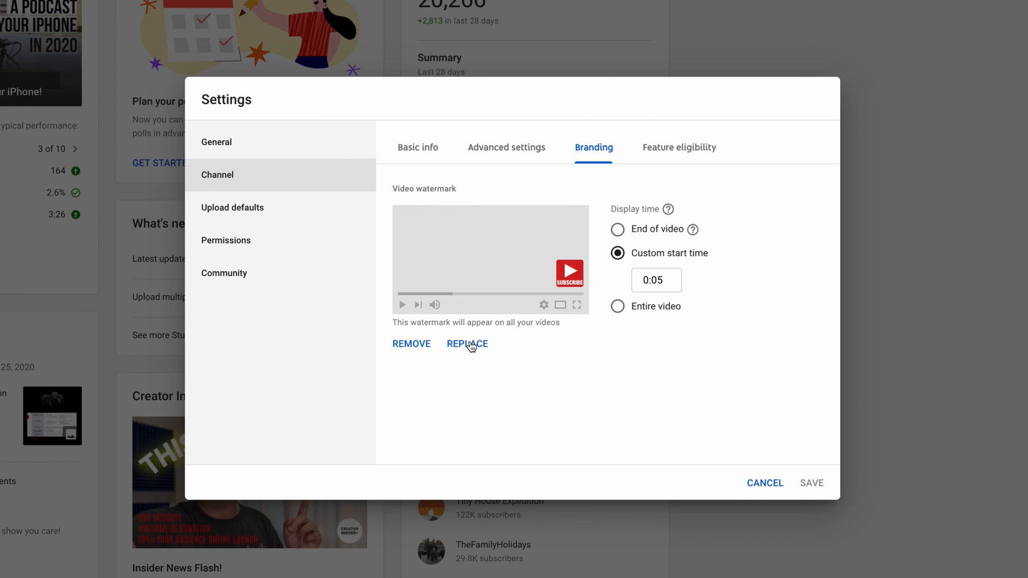
{"action": "mouse_move", "coordinate": [585, 200]}
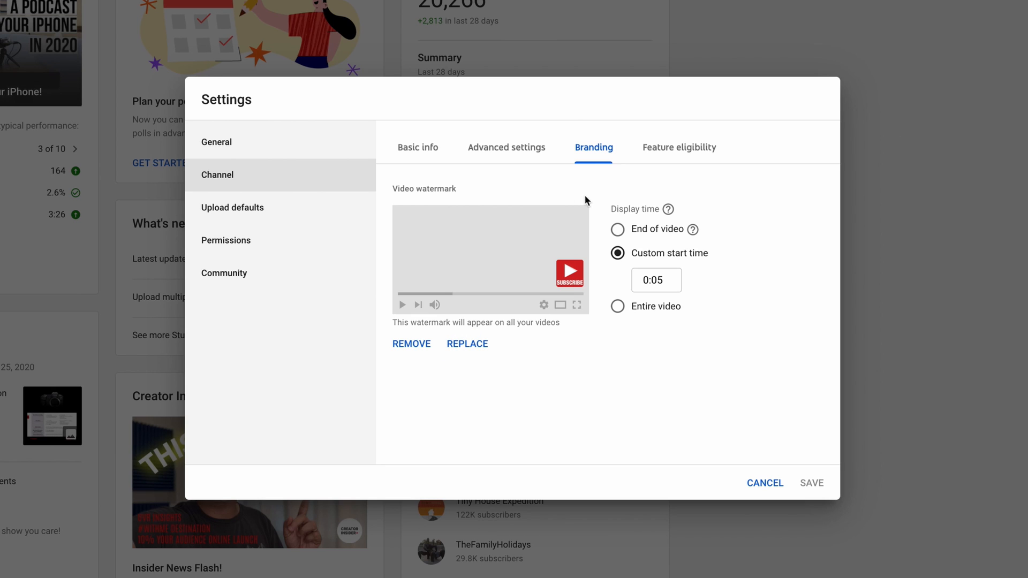
{"action": "mouse_move", "coordinate": [617, 361]}
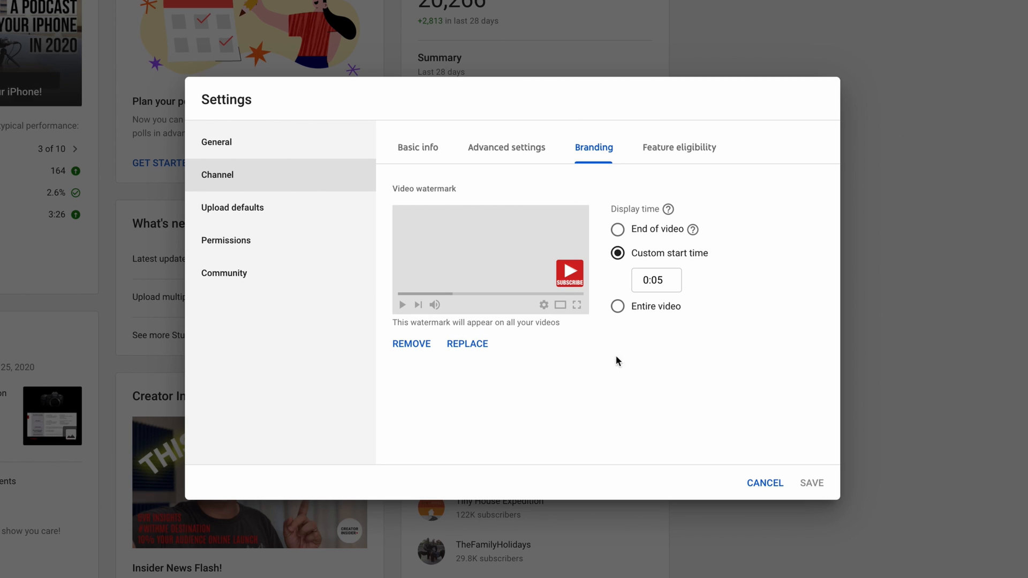
{"action": "mouse_move", "coordinate": [769, 361]}
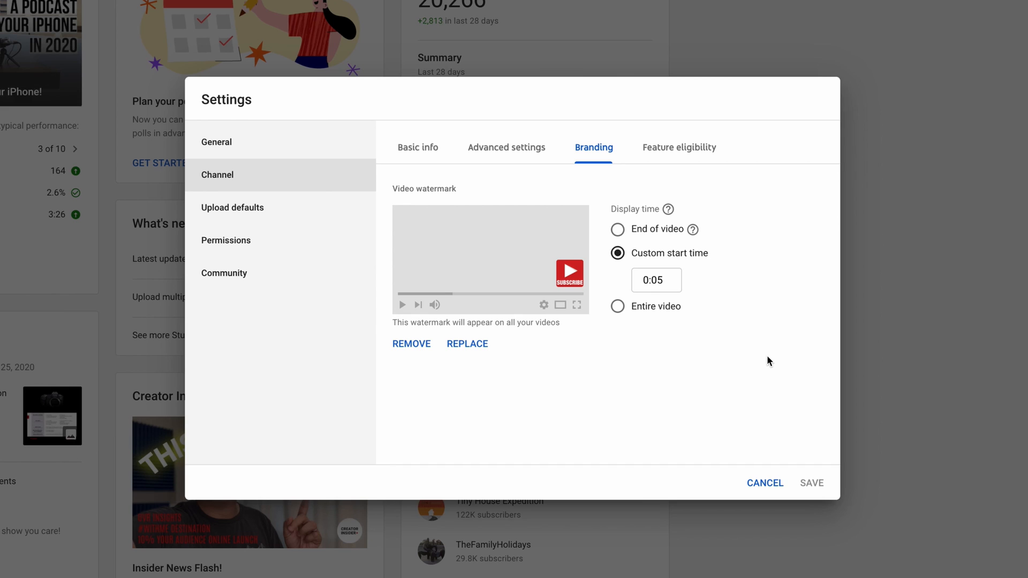